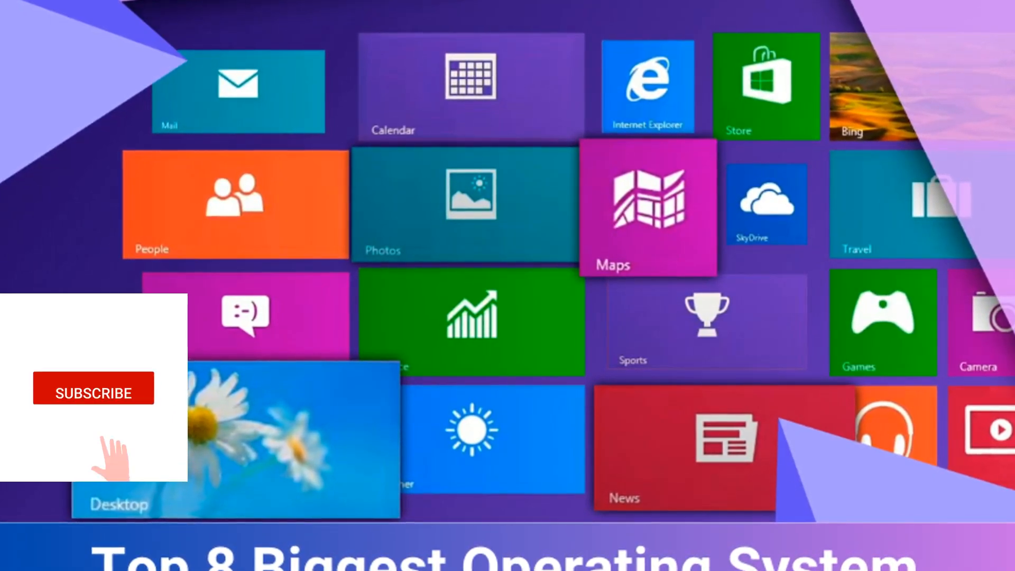
left_click(93, 392)
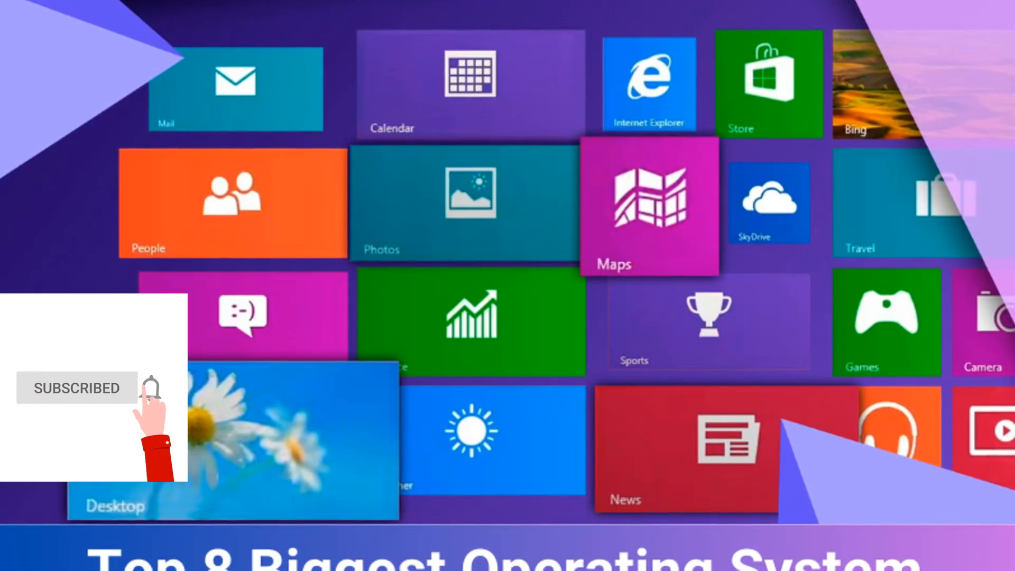